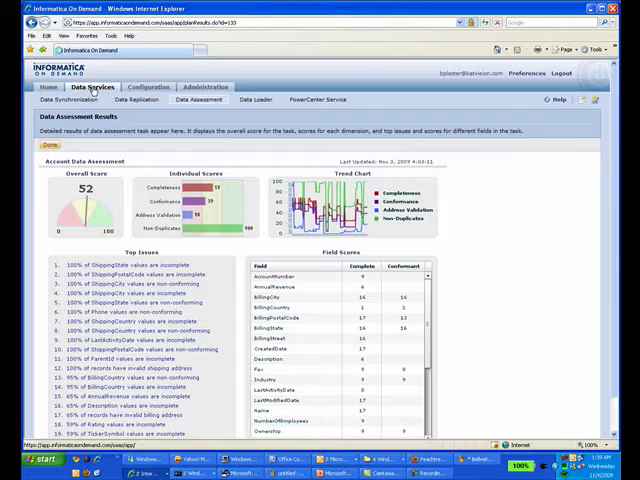
Create a new data synchronization task named 'Peachtree Accts to SFDC'
click(68, 99)
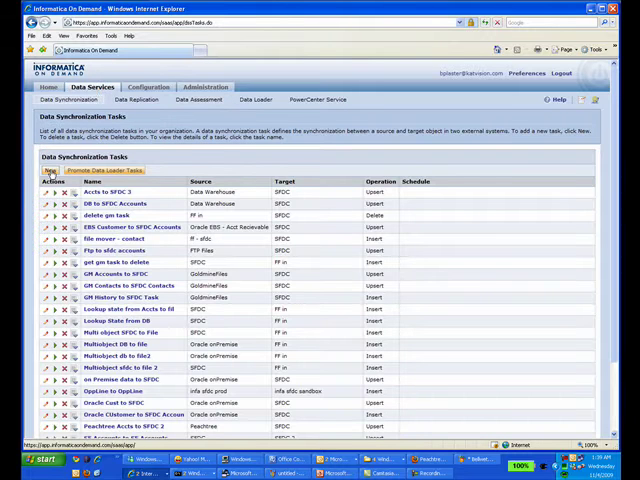
click(45, 170)
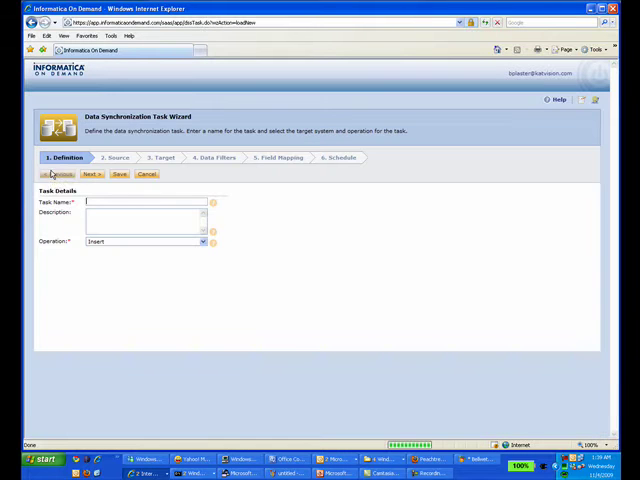
text(Peachtree Accts to SFDC)
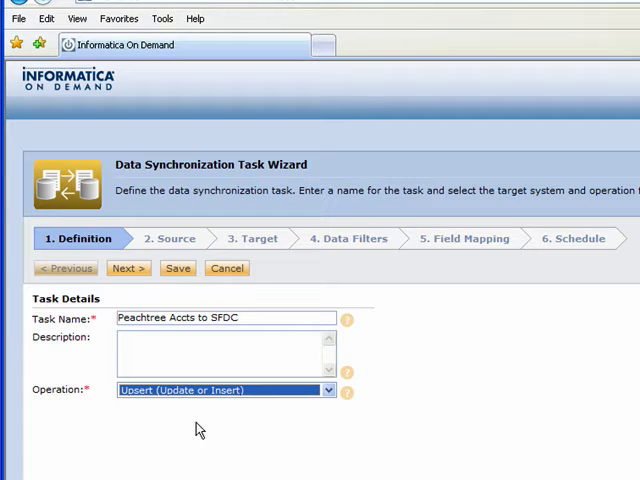
mouse_move(287, 430)
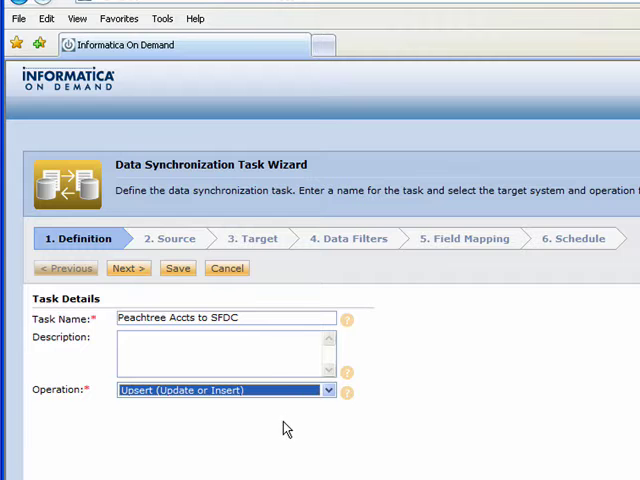
Choose the Peachtree connection with PeachTree_Accts.csv as the task's source
click(127, 268)
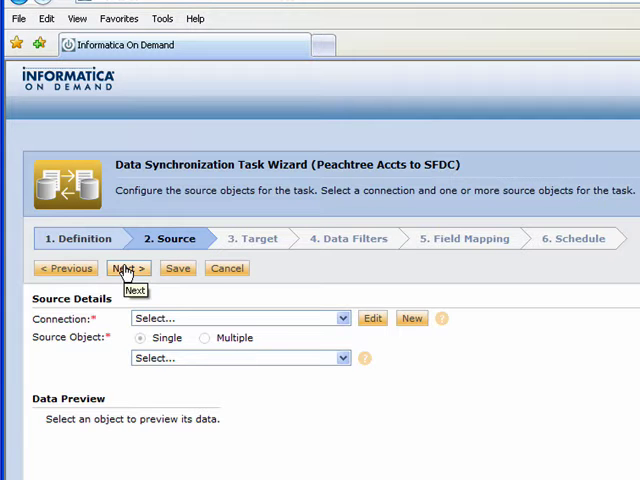
mouse_move(178, 322)
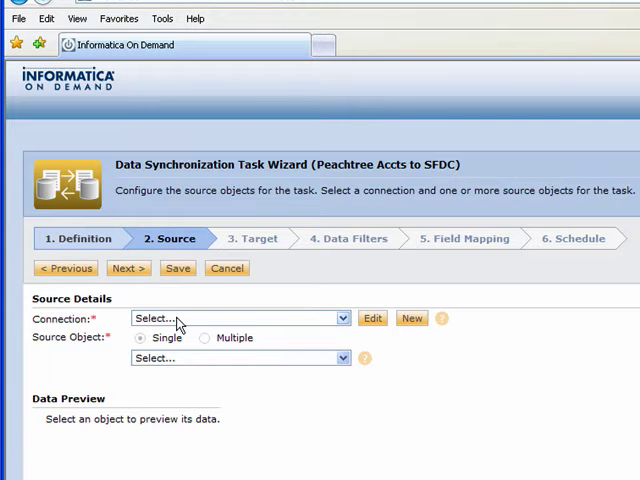
click(240, 317)
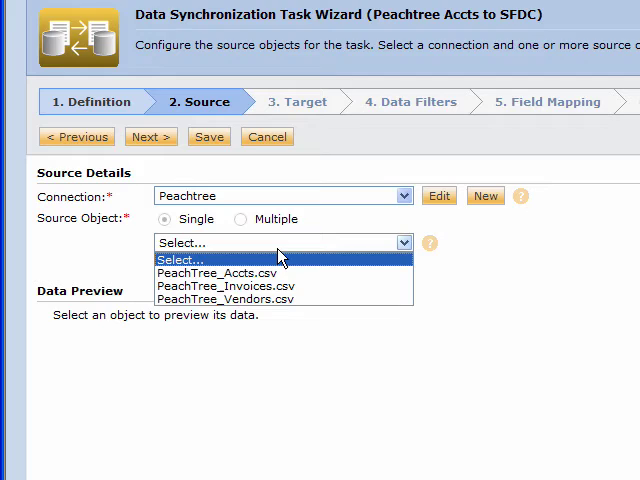
click(215, 270)
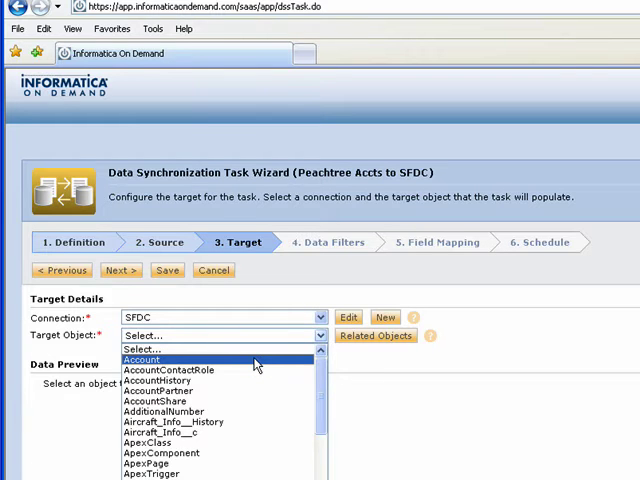
Select Account as the target object and proceed to Field Mapping
click(141, 359)
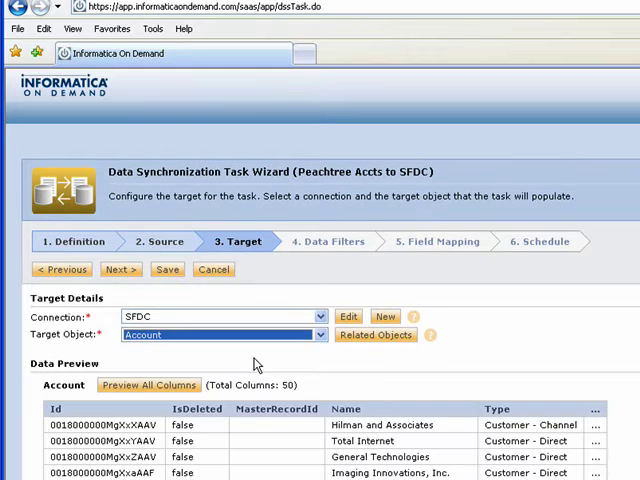
mouse_move(278, 318)
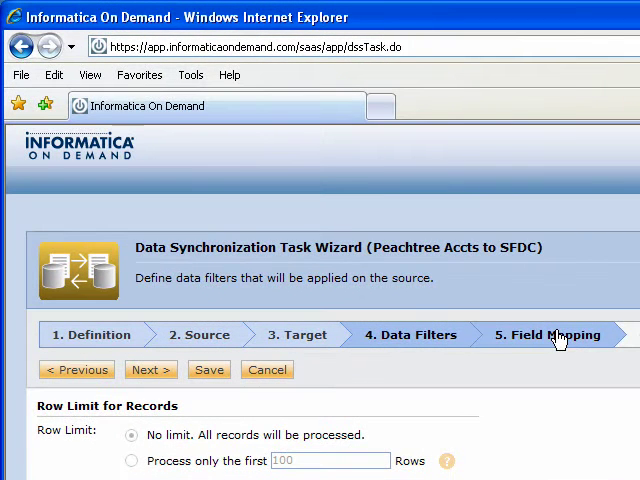
click(545, 335)
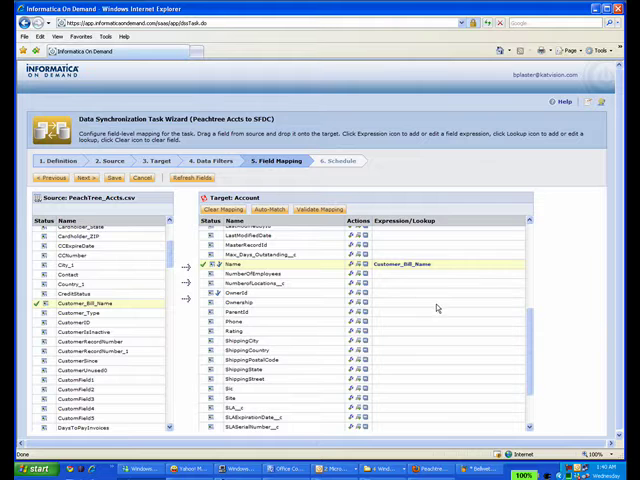
mouse_move(540, 289)
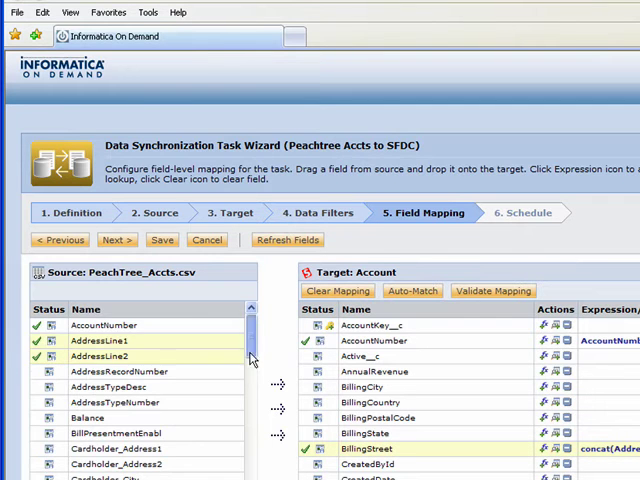
Map Zip onto BillingPostalCode alongside the name, address, city and state mappings
scroll(down, 3)
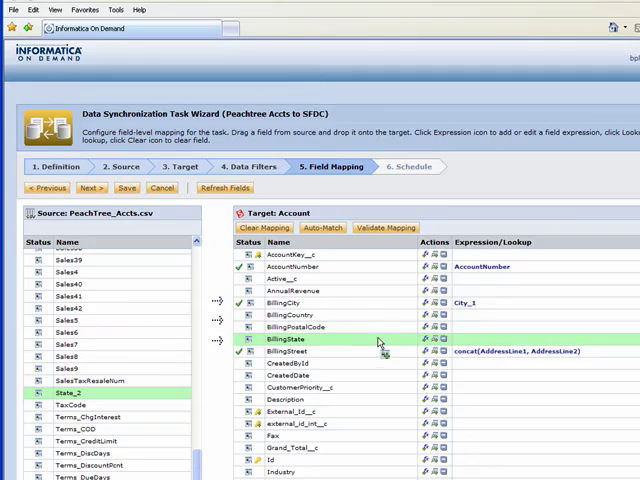
scroll(down, 3)
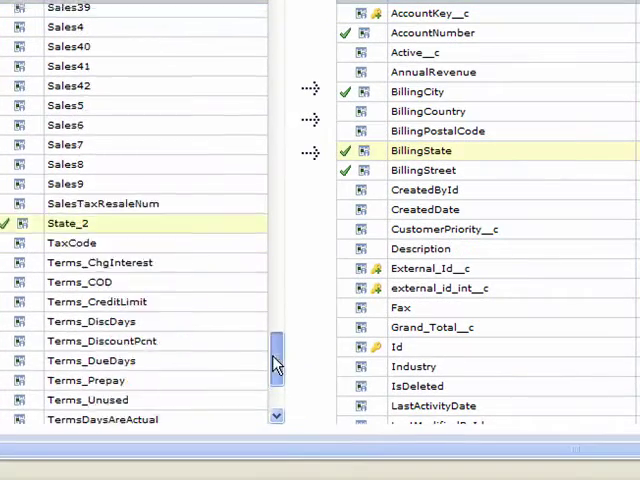
scroll(down, 3)
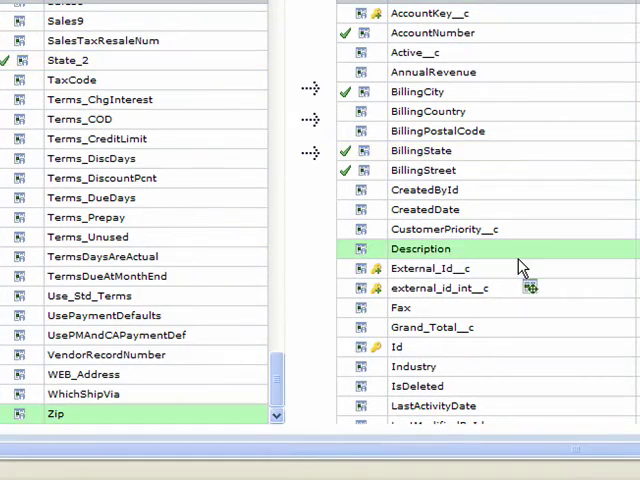
click(437, 131)
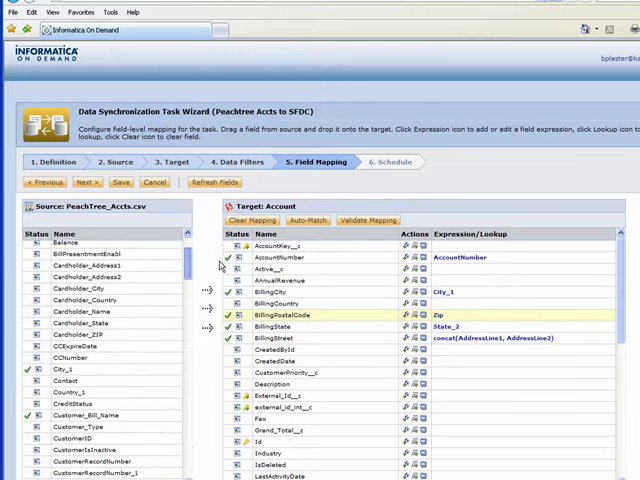
Map CustomerRecordNumber onto the External_Id__c account field
scroll(up, 3)
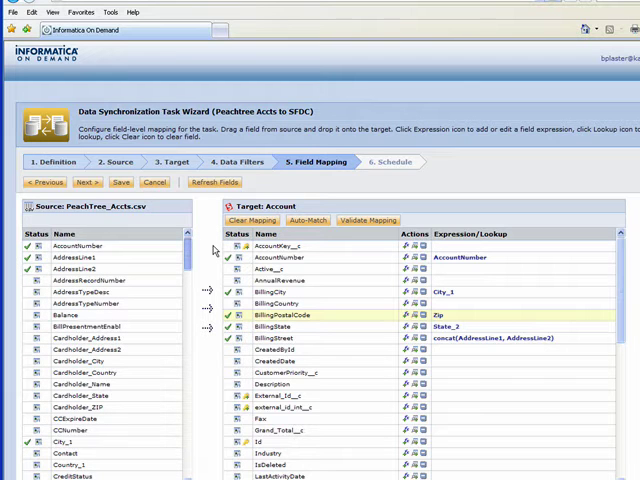
scroll(down, 3)
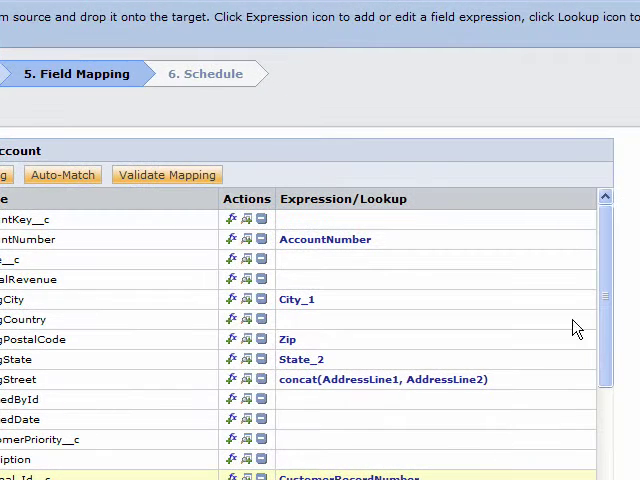
scroll(up, 3)
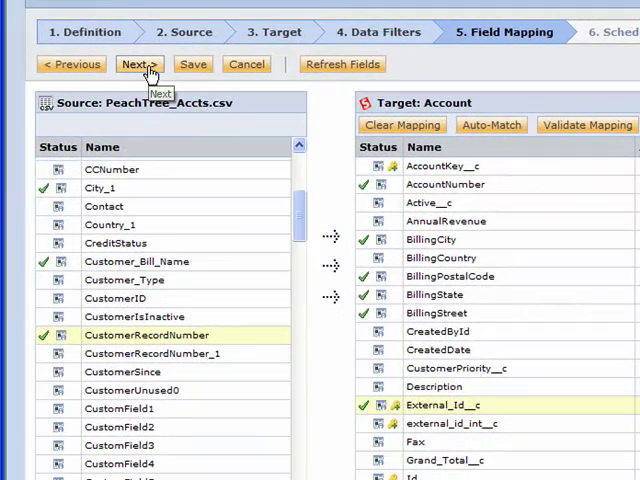
Move to the Schedule step and save the Peachtree Accts to SFDC task
click(138, 64)
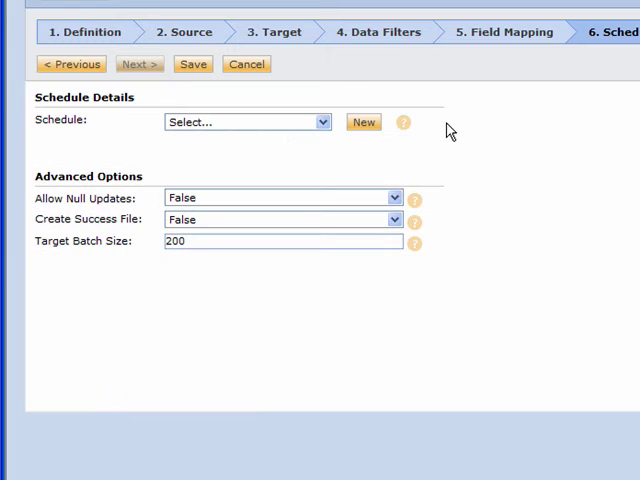
click(321, 121)
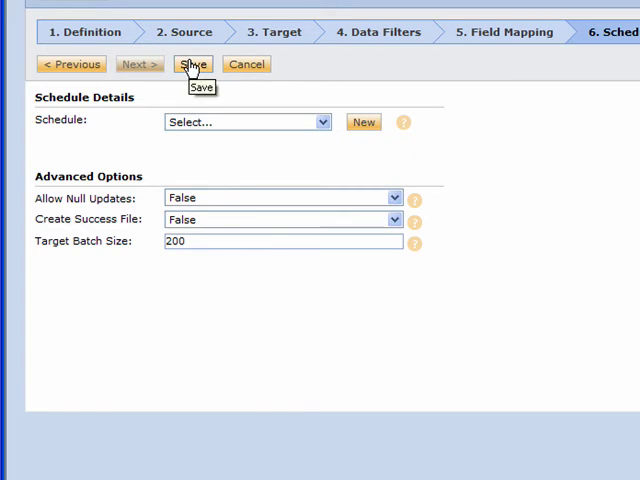
click(192, 64)
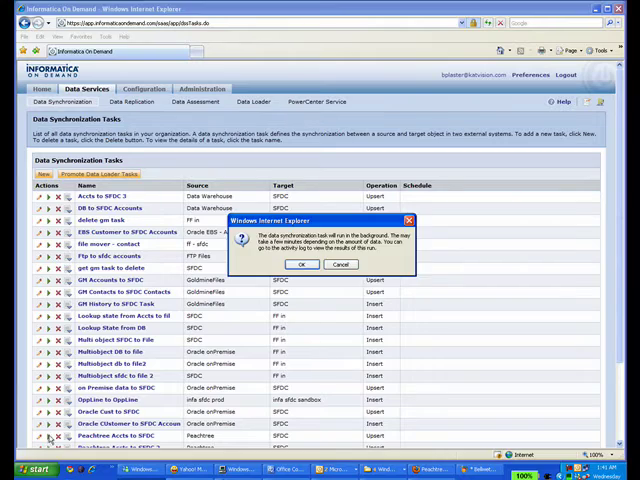
Acknowledge the background-run notice and view the job in the Activity Monitor
click(302, 264)
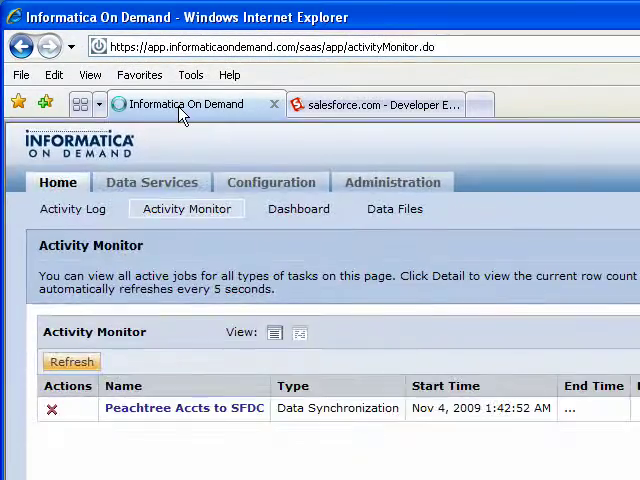
click(72, 208)
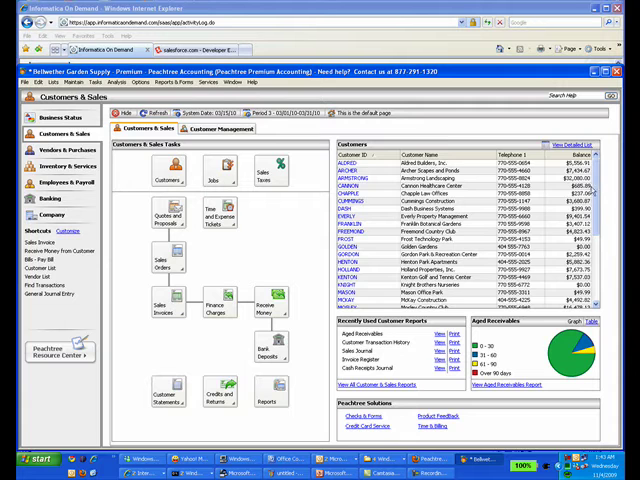
Scroll through Peachtree's Customers list, then switch to the Salesforce tab
scroll(down, 3)
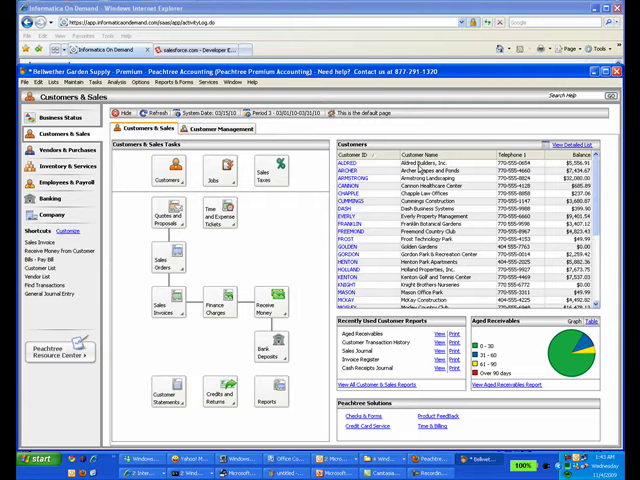
scroll(down, 3)
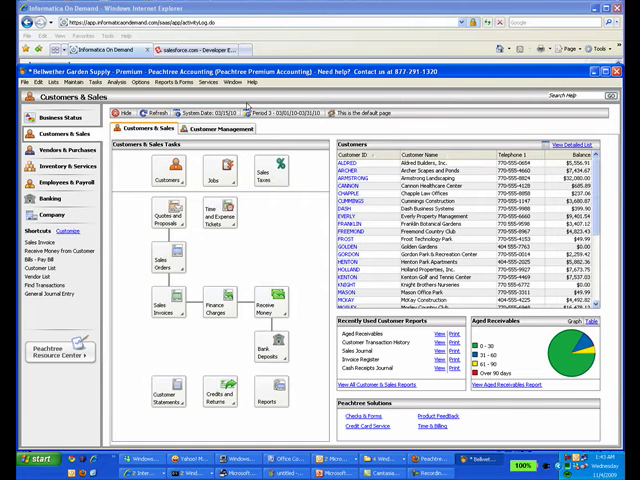
click(200, 51)
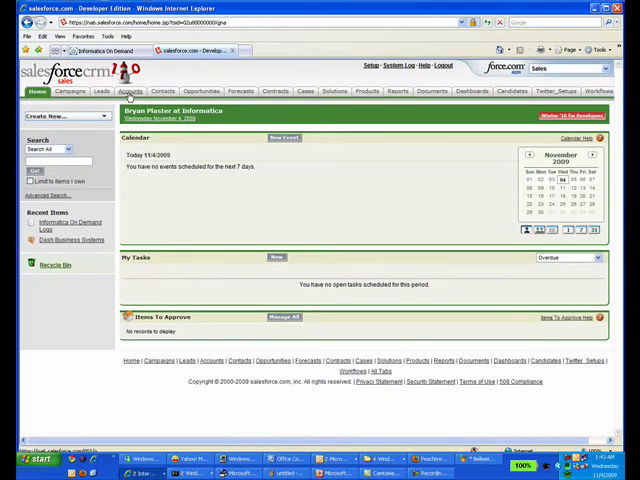
Show New This Week accounts and inspect Aldred Builders, Inc.'s billing address and External_Id
click(130, 91)
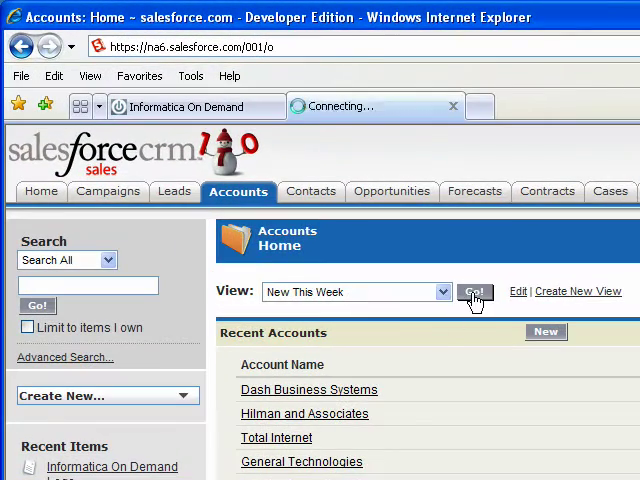
click(475, 292)
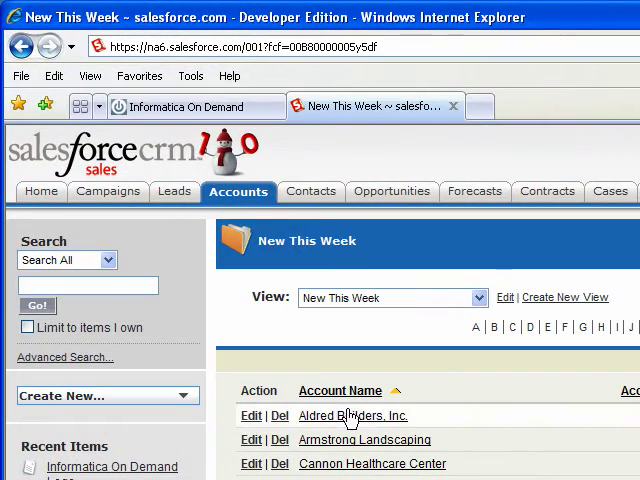
click(351, 415)
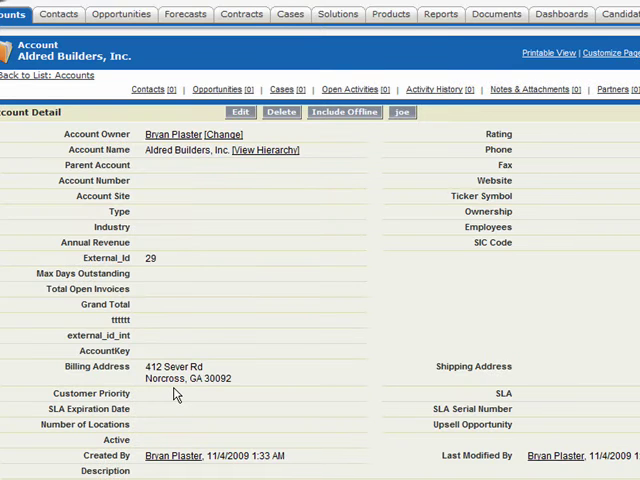
scroll(down, 3)
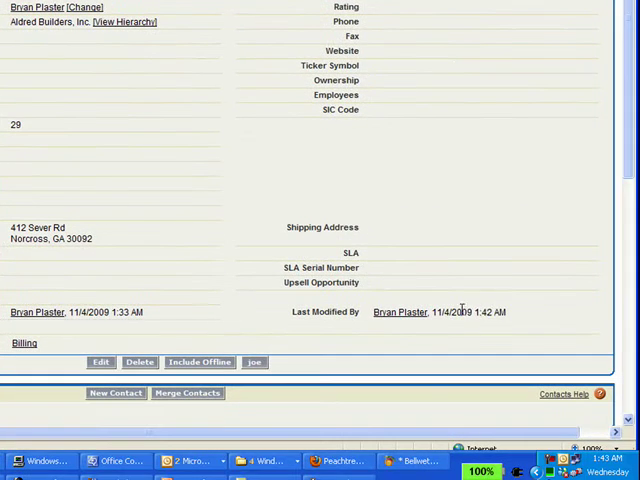